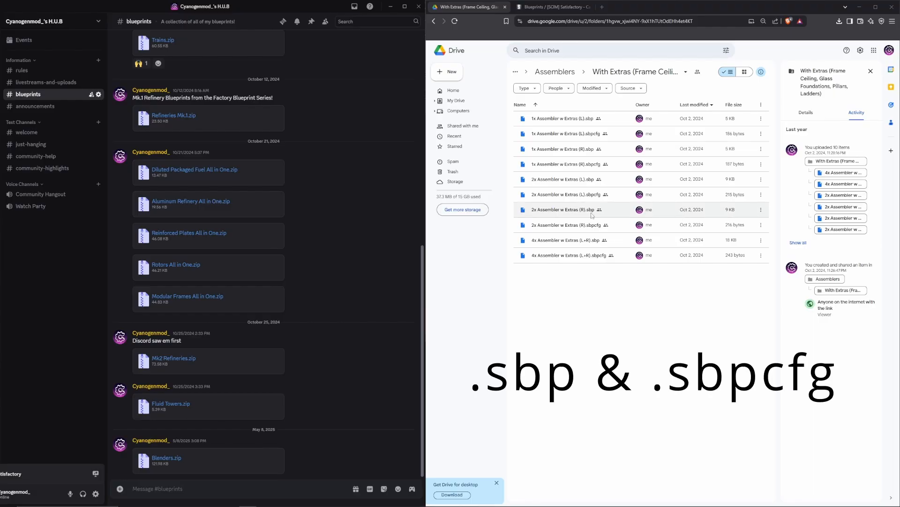
{"action": "mouse_move", "coordinate": [591, 209]}
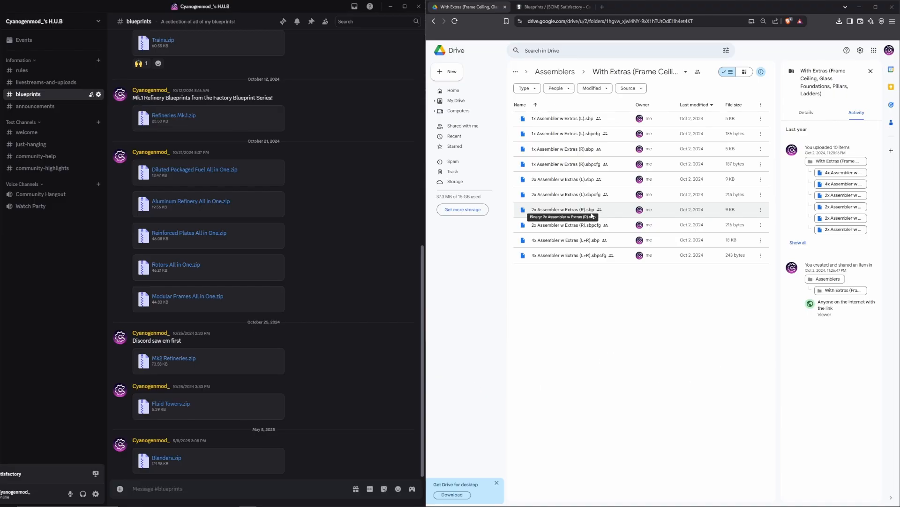
{"action": "mouse_move", "coordinate": [598, 221]}
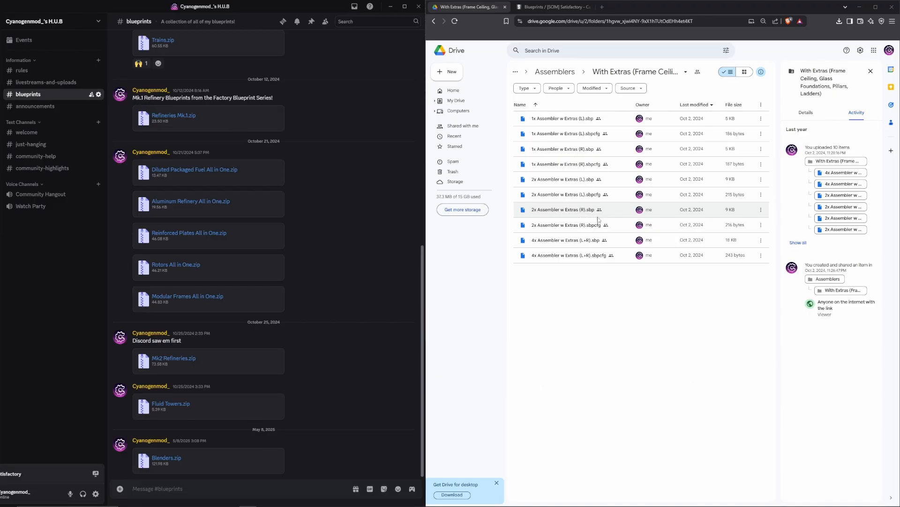
{"action": "mouse_move", "coordinate": [606, 237]}
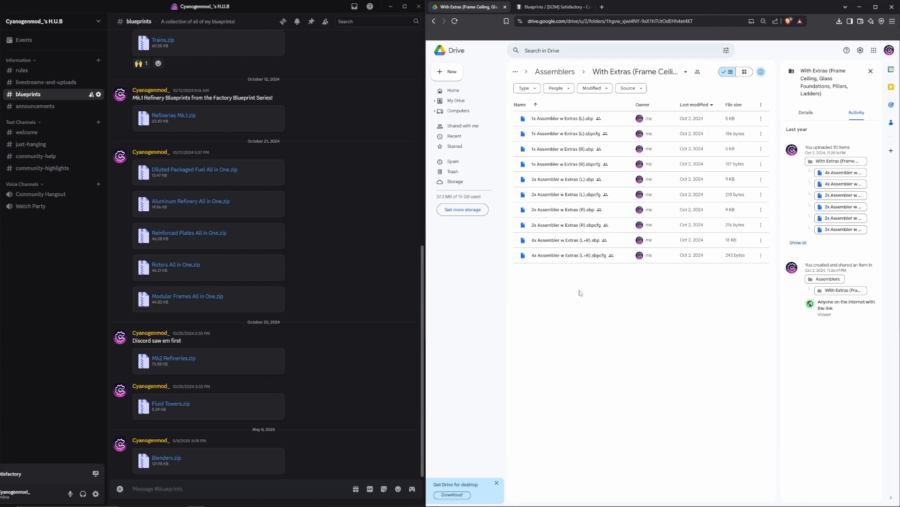
{"action": "mouse_move", "coordinate": [619, 282]}
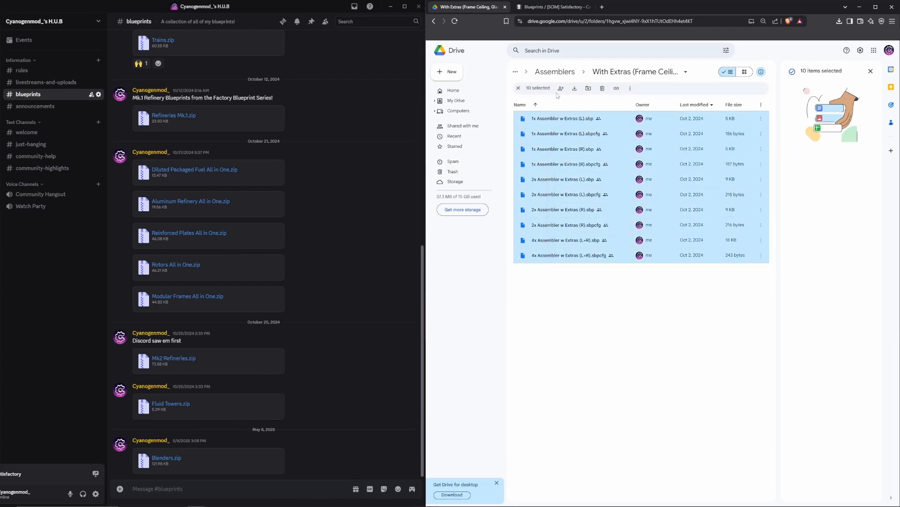
Step: Download the ten selected blueprint files from Google Drive and save the 4.3 KB zip
{"action": "left_click", "coordinate": [574, 88]}
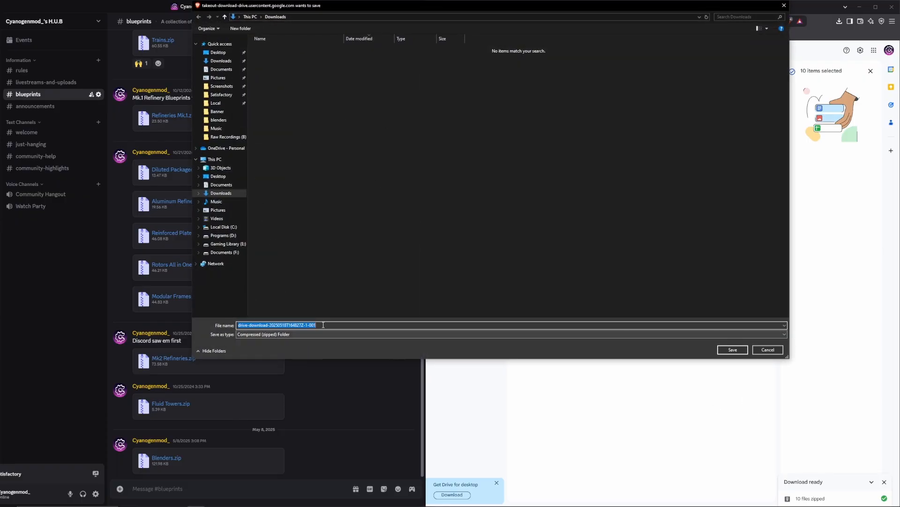
{"action": "left_click", "coordinate": [731, 349]}
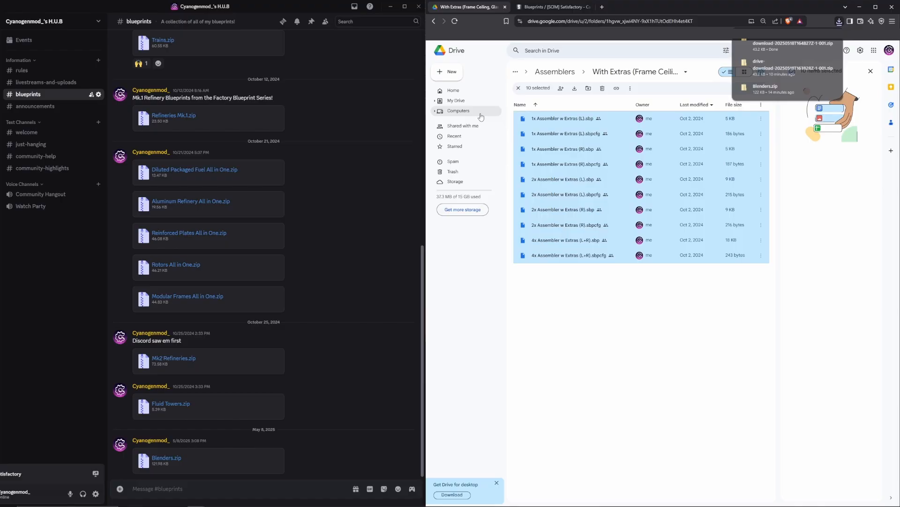
Step: Browse the Satisfactory Calculator blueprint gallery to the page end, then return to Google Drive
{"action": "left_click", "coordinate": [553, 7]}
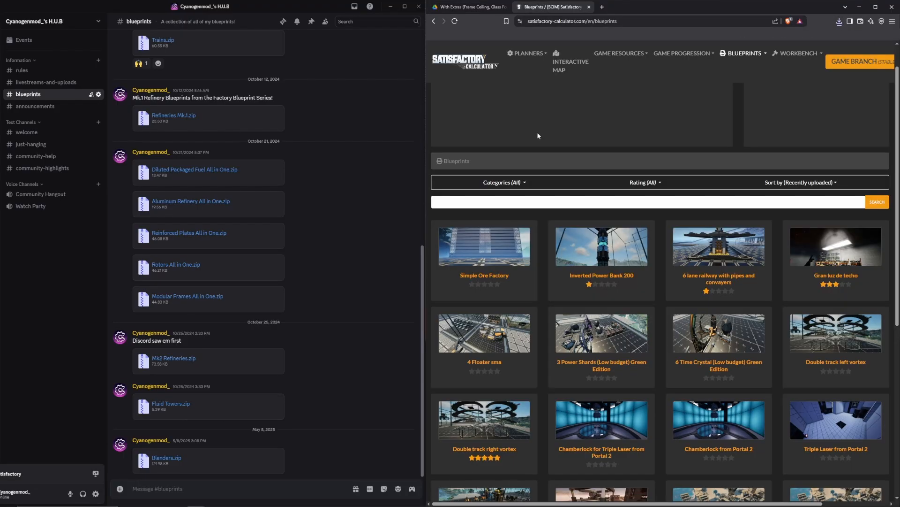
{"action": "mouse_move", "coordinate": [515, 141]}
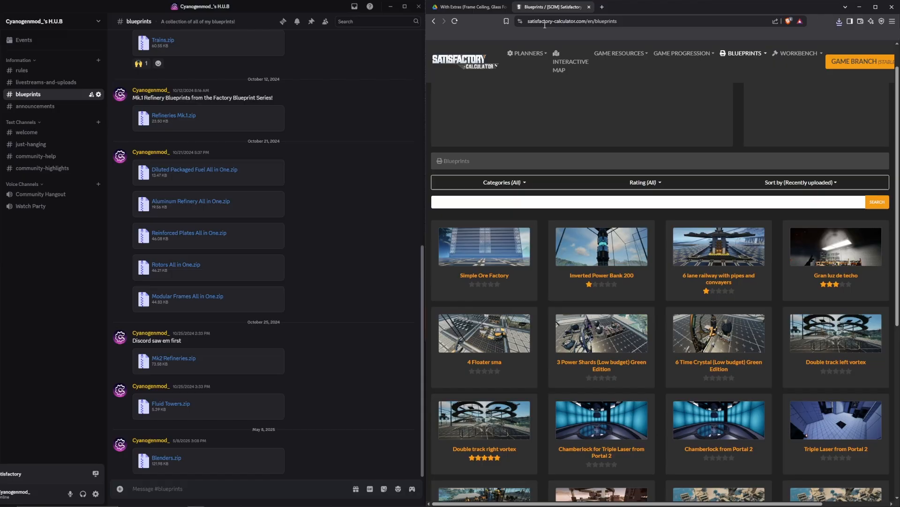
{"action": "mouse_move", "coordinate": [552, 95]}
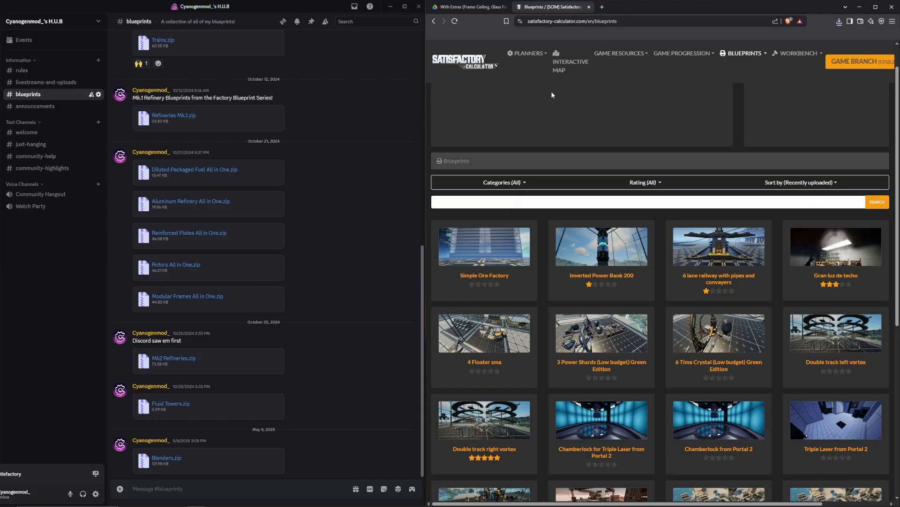
{"action": "mouse_move", "coordinate": [589, 119]}
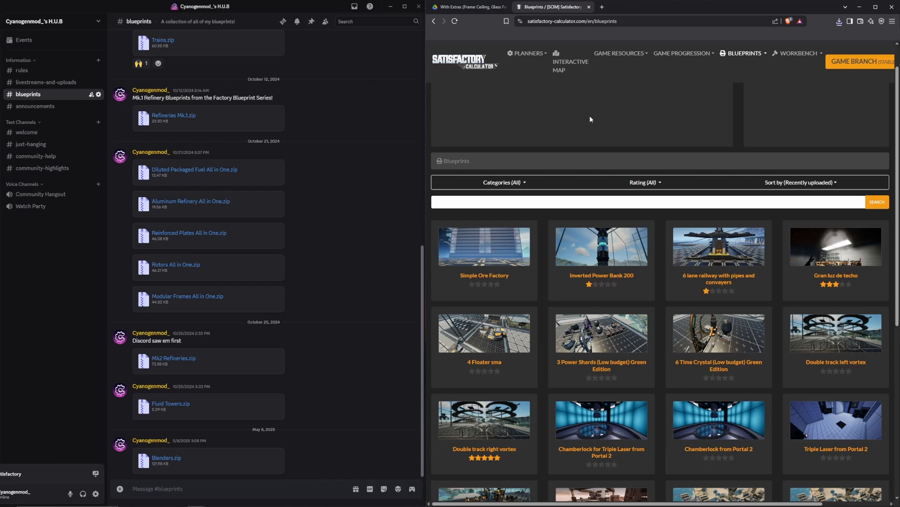
{"action": "mouse_move", "coordinate": [665, 182]}
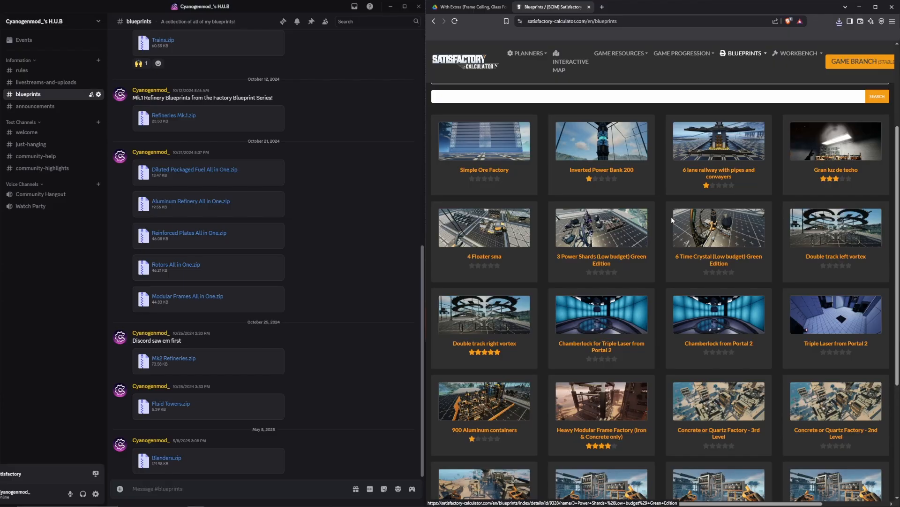
{"action": "mouse_move", "coordinate": [668, 213]}
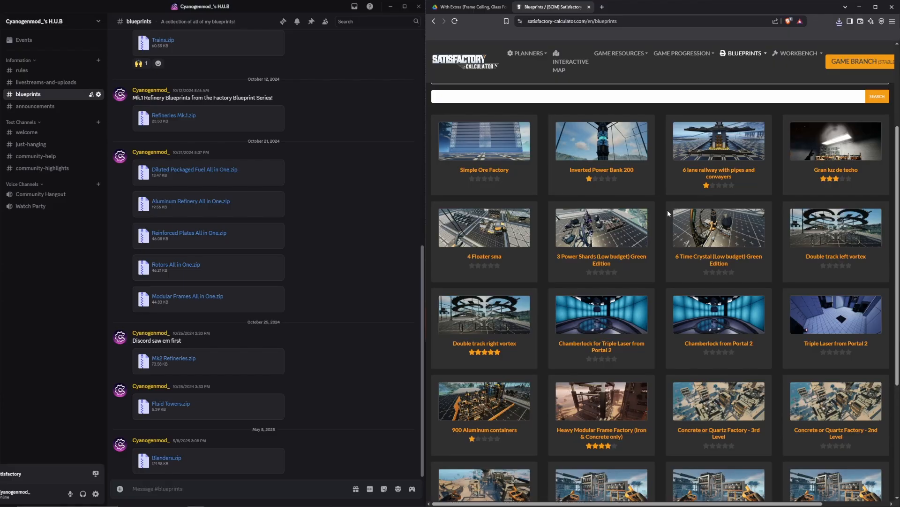
{"action": "mouse_move", "coordinate": [683, 236]}
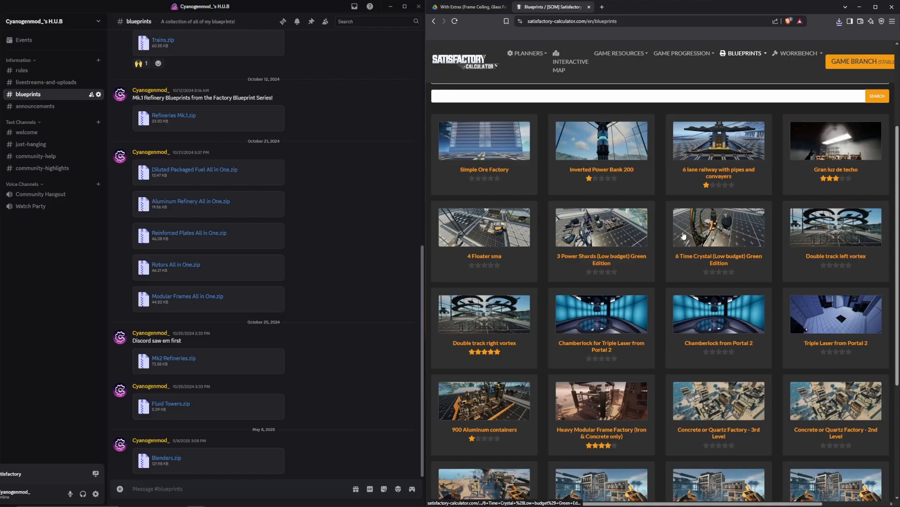
{"action": "scroll", "scroll_direction": "down", "scroll_amount": 3}
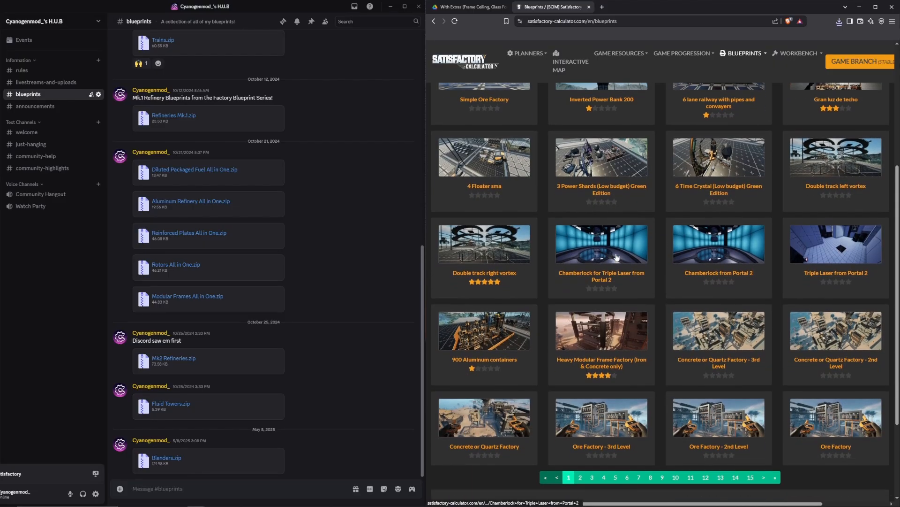
{"action": "scroll", "scroll_direction": "down", "scroll_amount": 3}
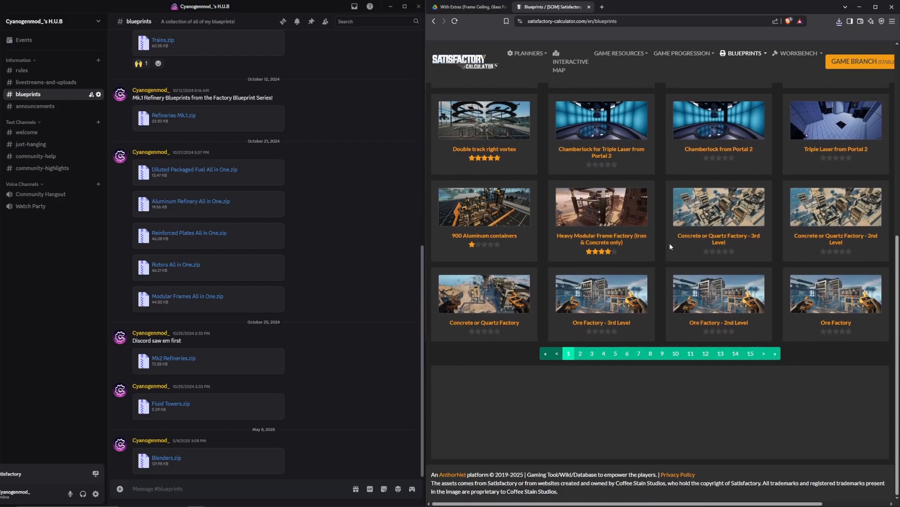
{"action": "left_click", "coordinate": [468, 7]}
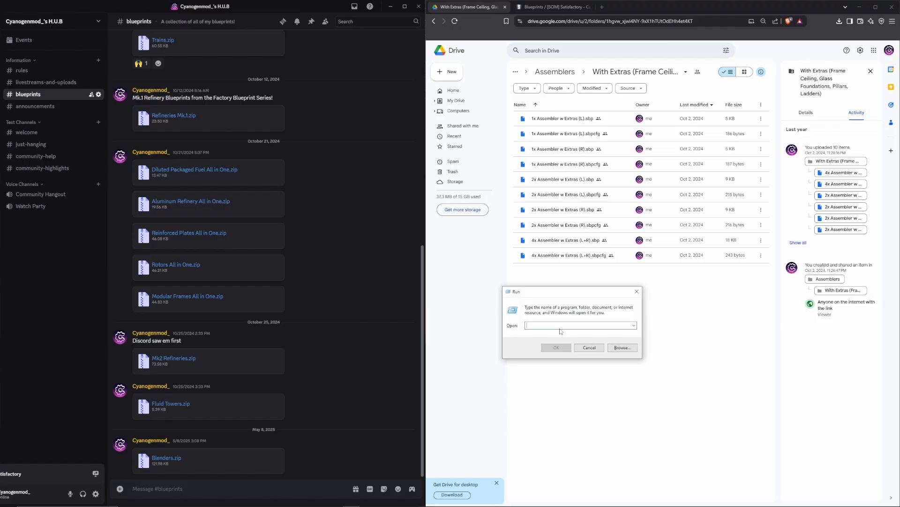
Step: Run %localappdata% to open the AppData Local folder in File Explorer
{"action": "type", "text": "%localappdata%"}
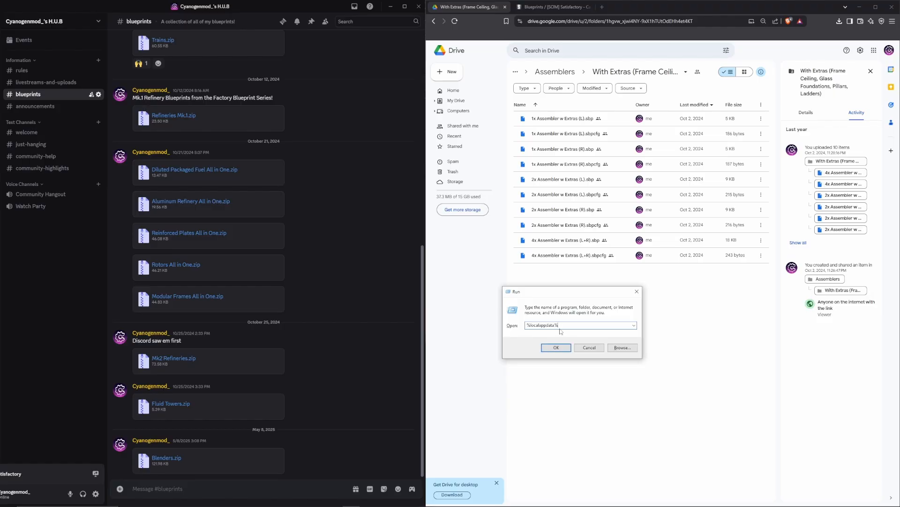
{"action": "left_click", "coordinate": [555, 347]}
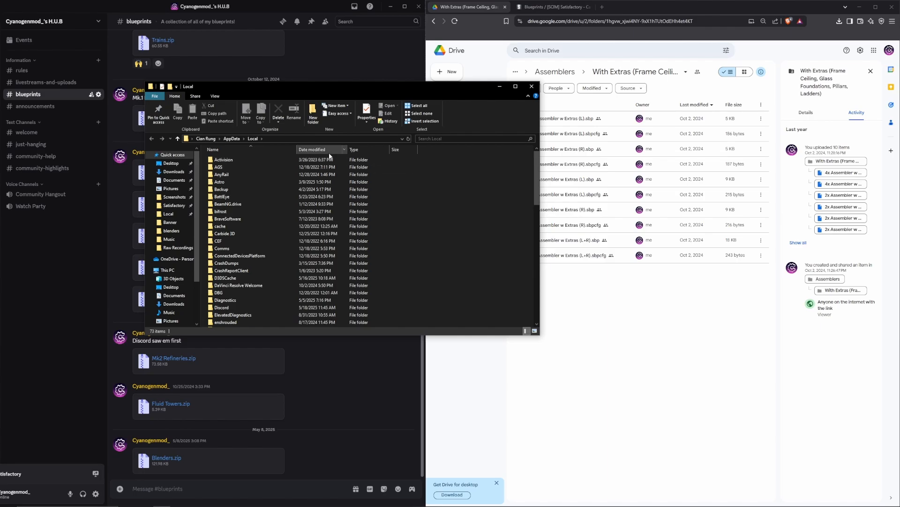
{"action": "mouse_move", "coordinate": [337, 151]}
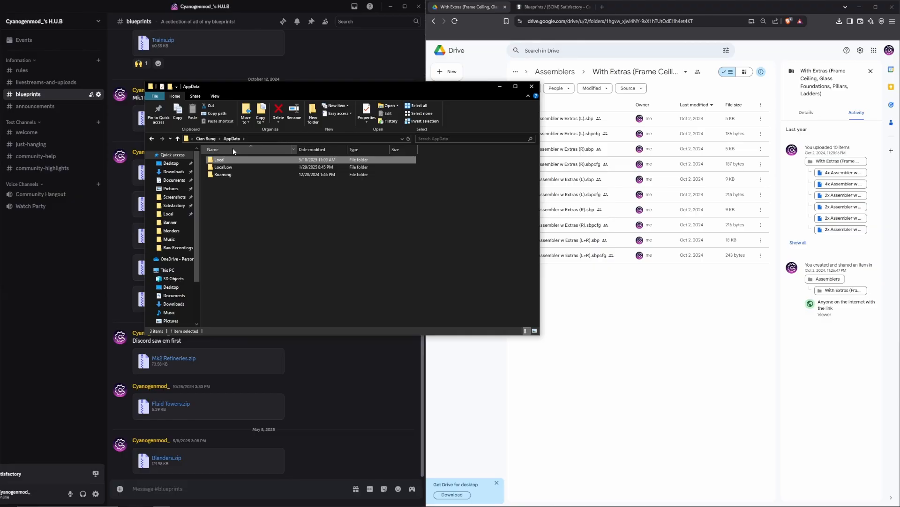
Step: Reopen the AppData Local folder and scroll down to FactoryGame
{"action": "right_click", "coordinate": [219, 160]}
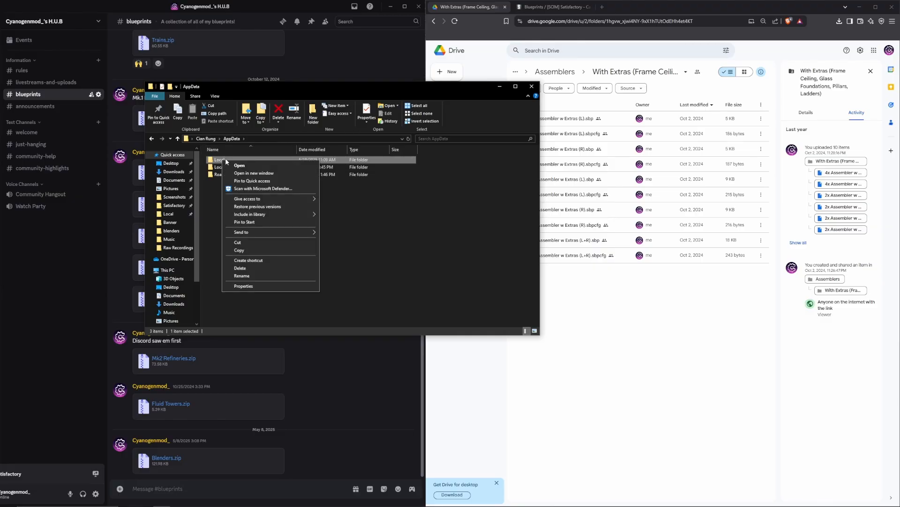
{"action": "mouse_move", "coordinate": [252, 180]}
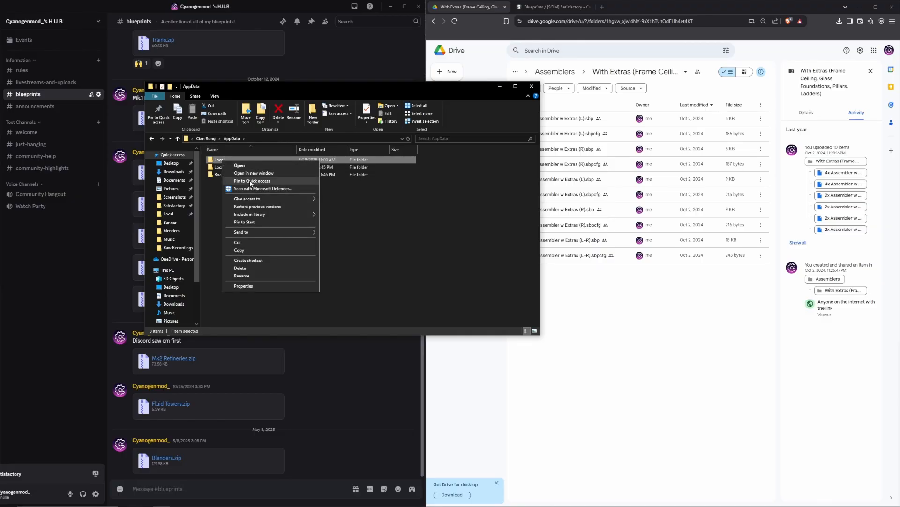
{"action": "left_click", "coordinate": [238, 165]}
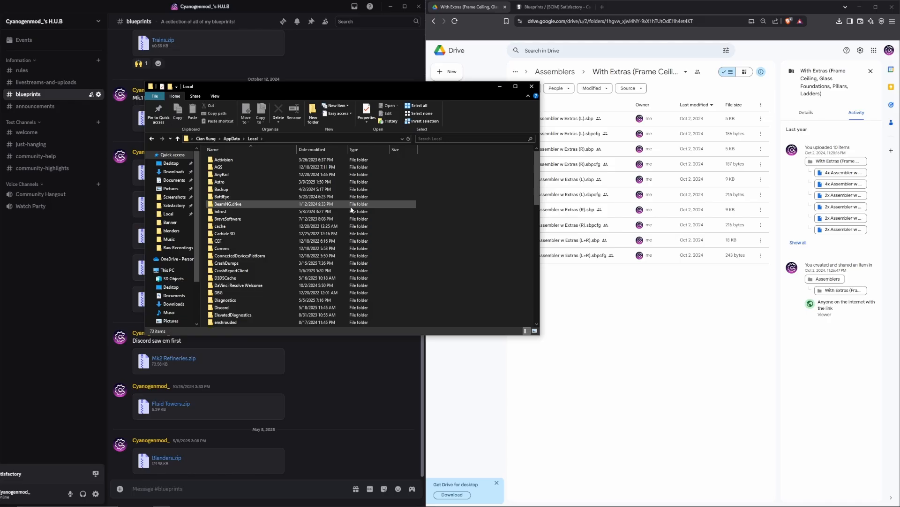
{"action": "scroll", "scroll_direction": "down", "scroll_amount": 3}
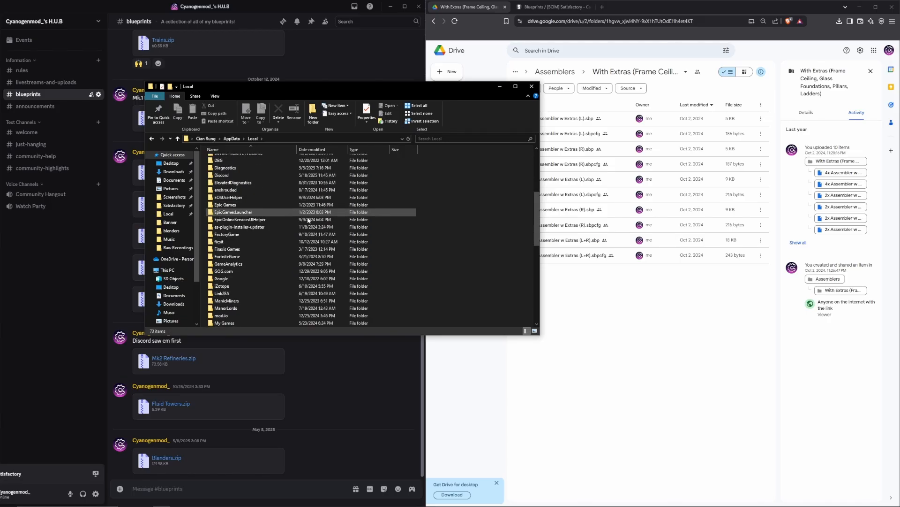
Step: Open FactoryGame and go through Saved into the SaveGames folder
{"action": "left_click", "coordinate": [227, 233]}
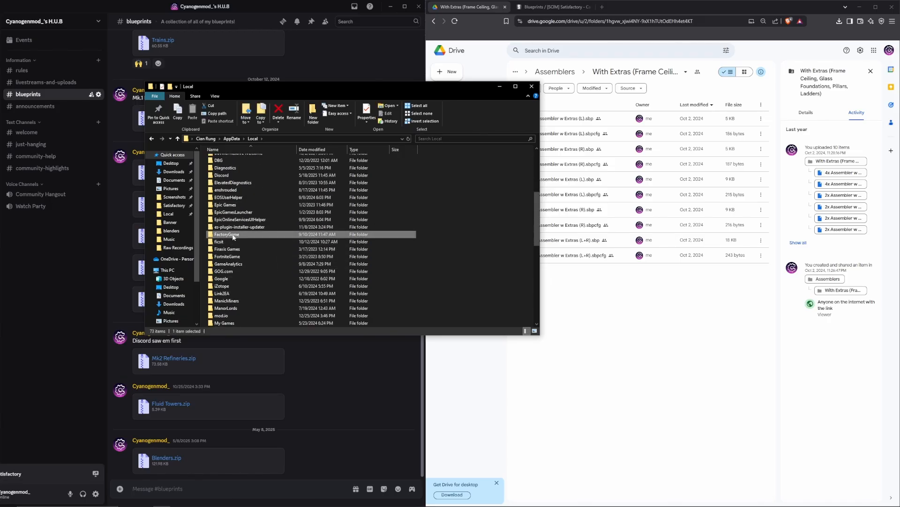
{"action": "double_click", "coordinate": [228, 234]}
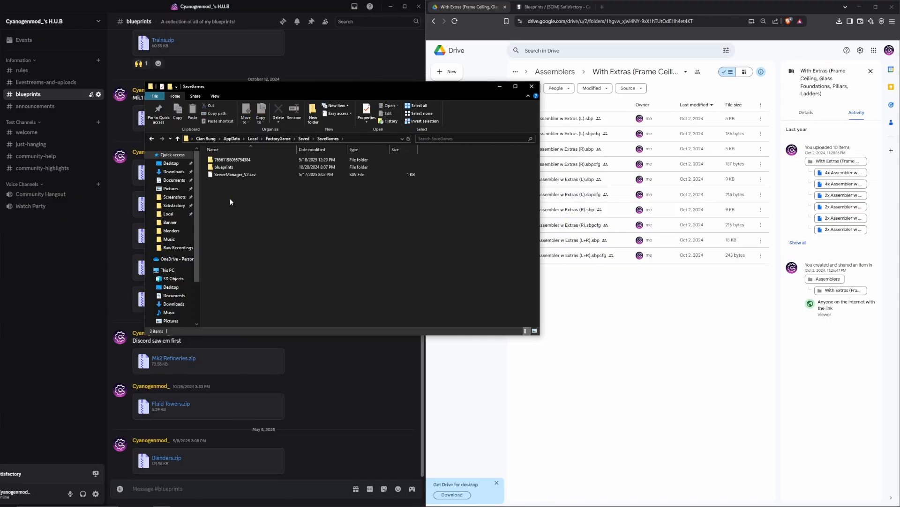
{"action": "mouse_move", "coordinate": [292, 203]}
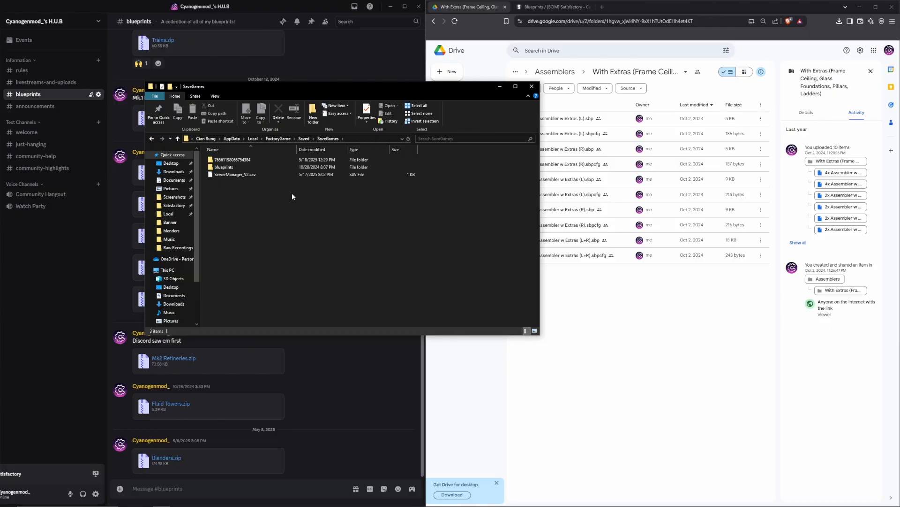
{"action": "left_click", "coordinate": [236, 159]}
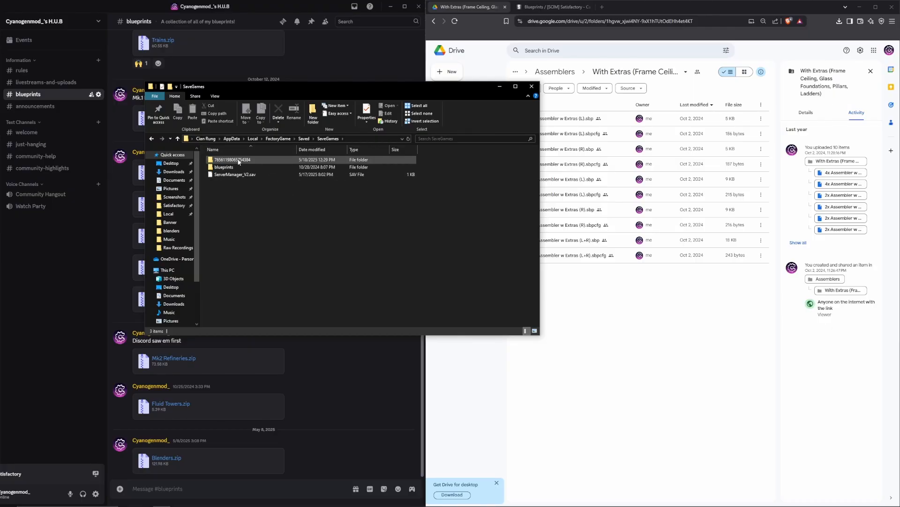
{"action": "left_click", "coordinate": [224, 167]}
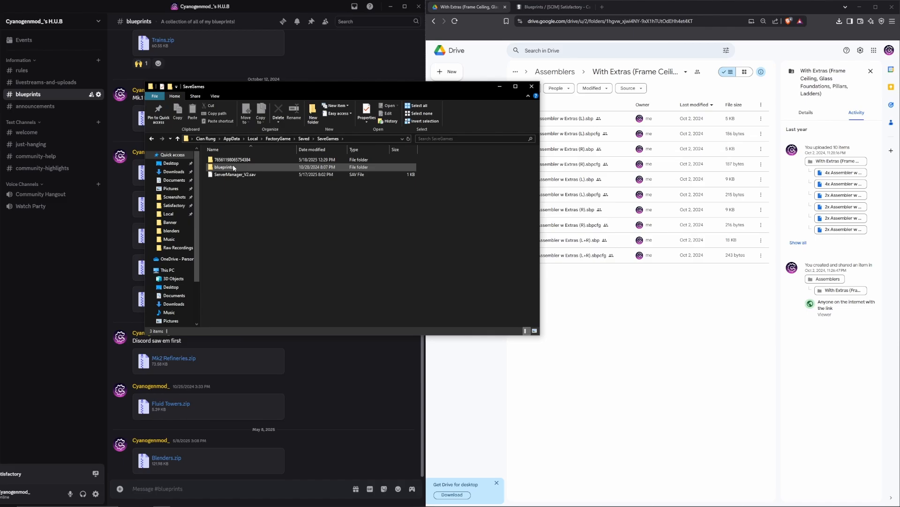
{"action": "mouse_move", "coordinate": [224, 167]}
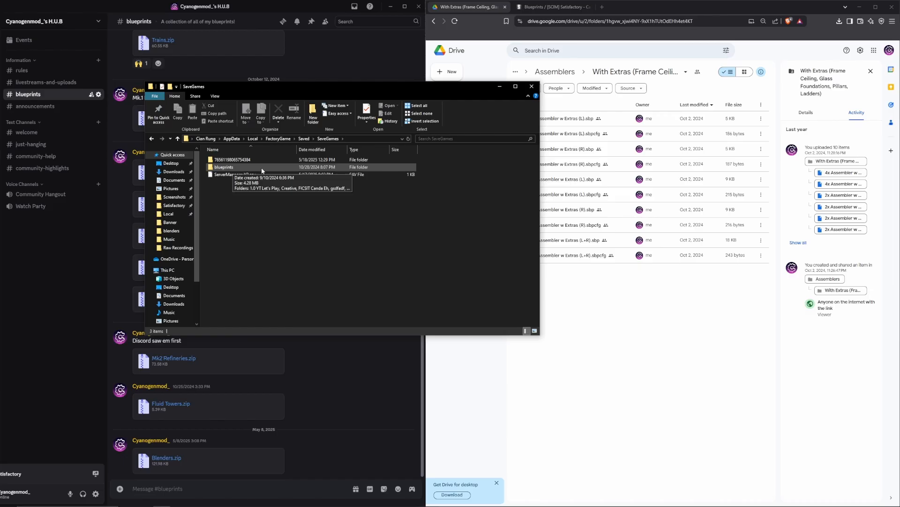
{"action": "mouse_move", "coordinate": [404, 172]}
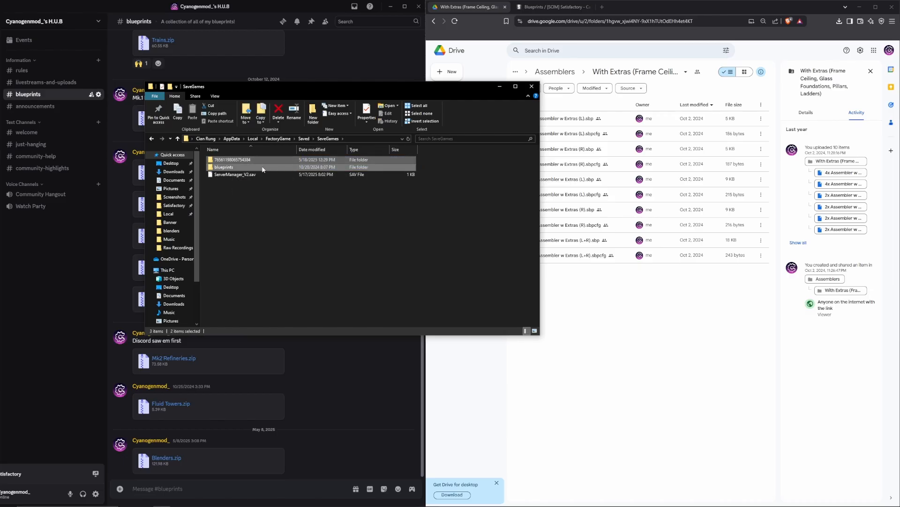
Step: Return to SaveGames and open its blueprints folder, then the Playground world folder
{"action": "left_click", "coordinate": [174, 205]}
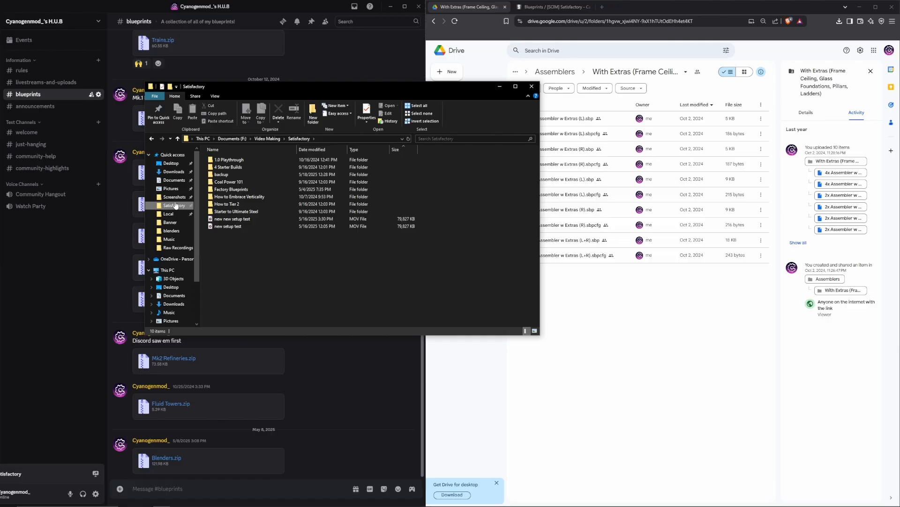
{"action": "double_click", "coordinate": [221, 174]}
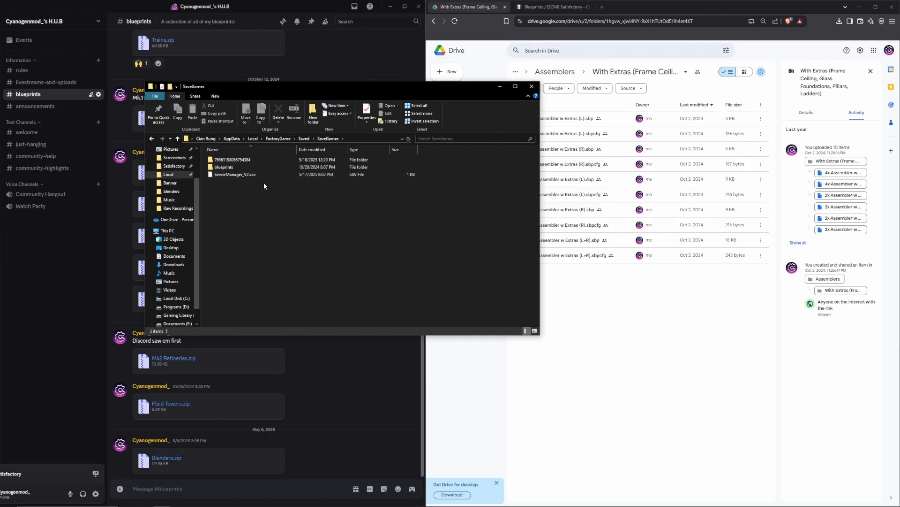
{"action": "mouse_move", "coordinate": [240, 214]}
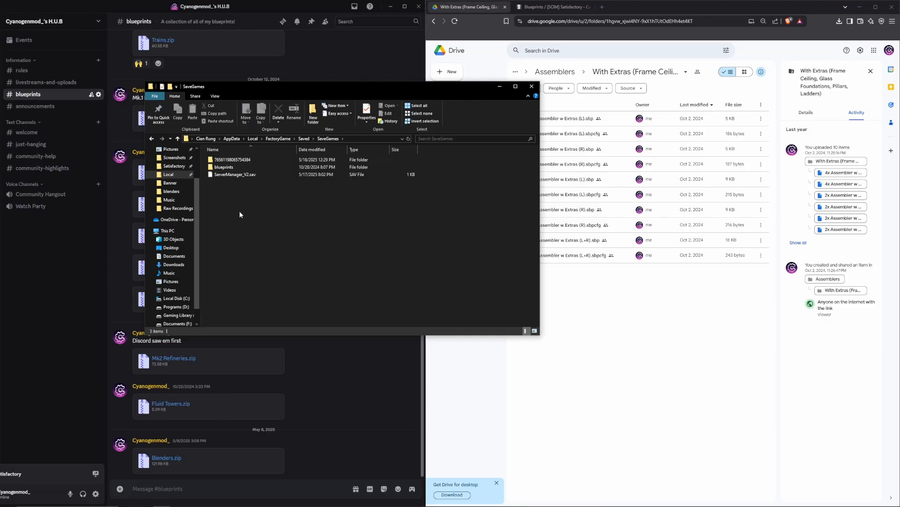
{"action": "double_click", "coordinate": [225, 167]}
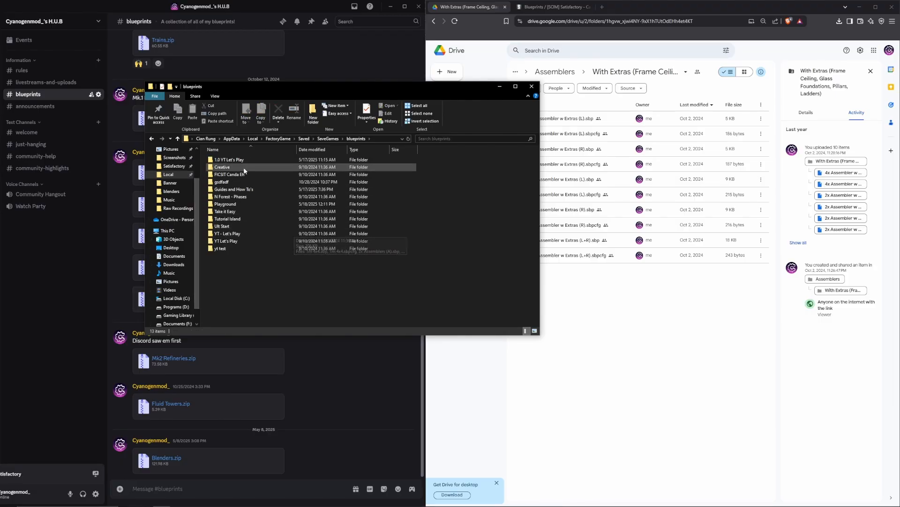
{"action": "mouse_move", "coordinate": [261, 168]}
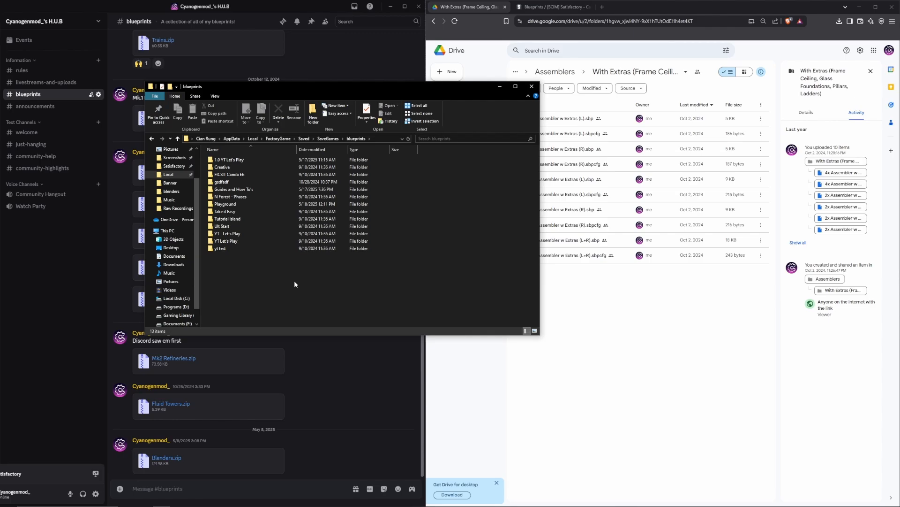
{"action": "double_click", "coordinate": [225, 204]}
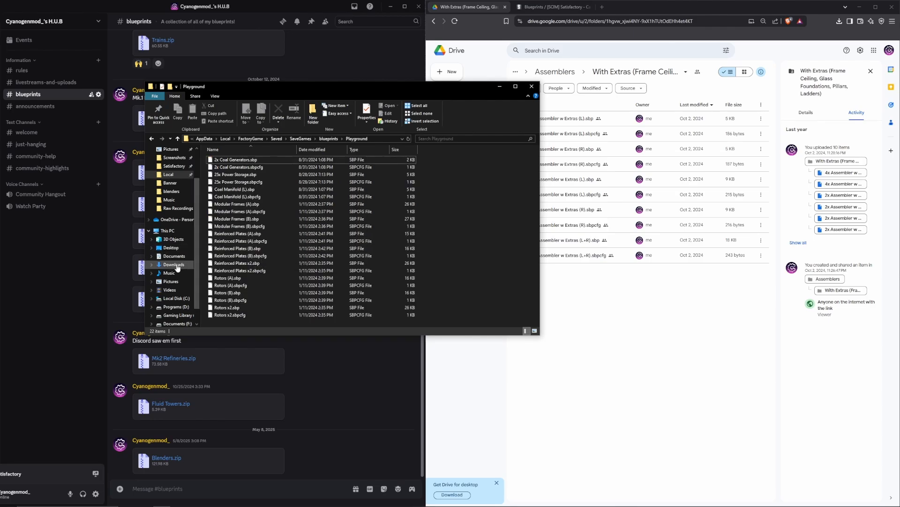
Step: Extract the downloaded Drive zip in Downloads into its suggested folder with Extract all
{"action": "left_click", "coordinate": [174, 264]}
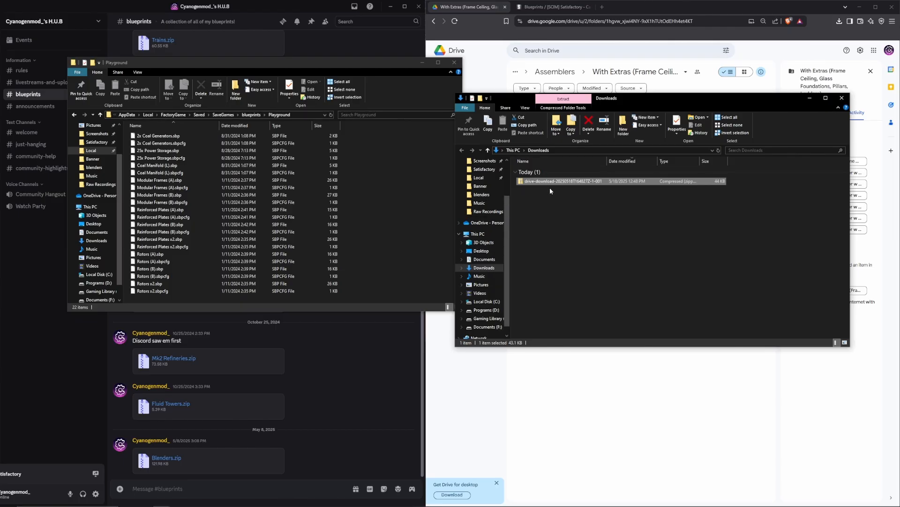
{"action": "left_click", "coordinate": [563, 108]}
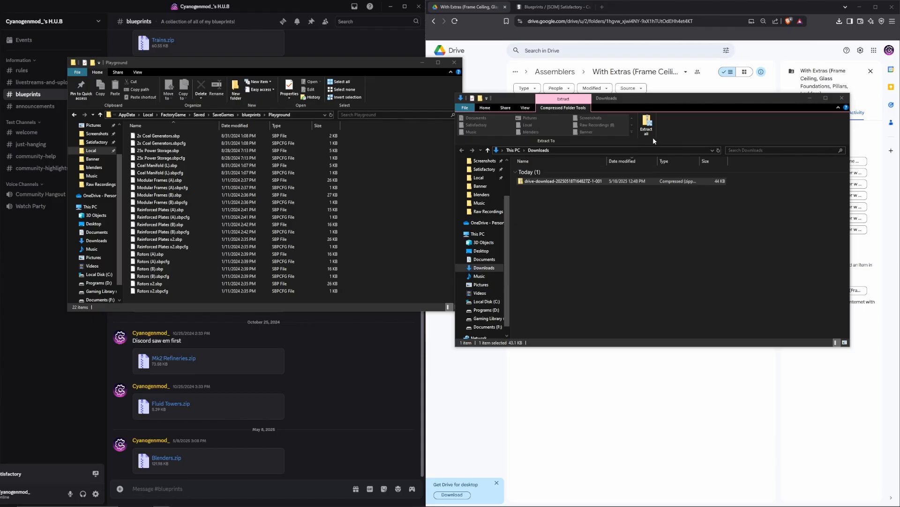
{"action": "left_click", "coordinate": [646, 120]}
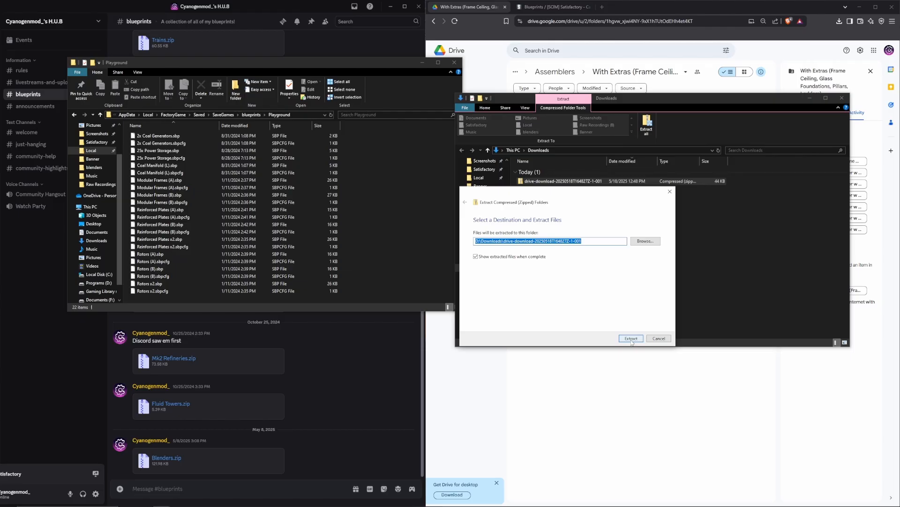
{"action": "left_click", "coordinate": [630, 337]}
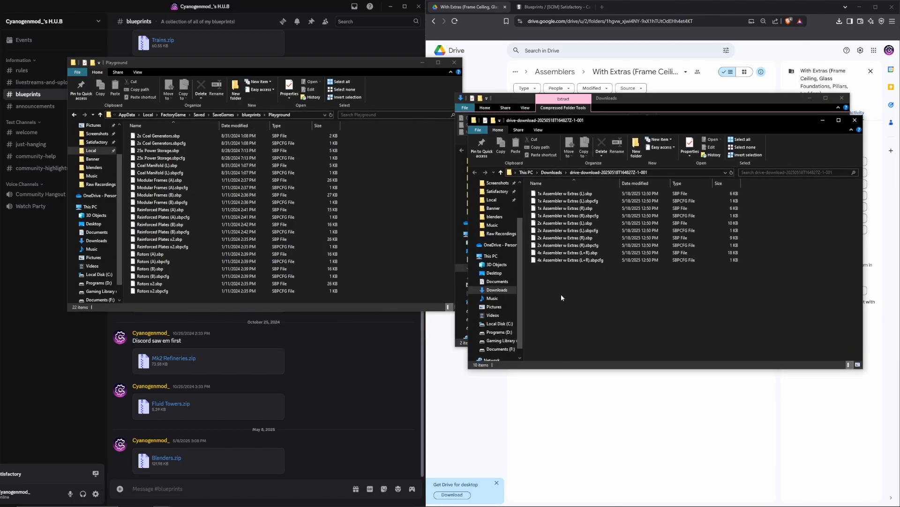
Step: Select all ten extracted assembler blueprint files and copy them into the Playground folder
{"action": "key", "text": "ctrl+a"}
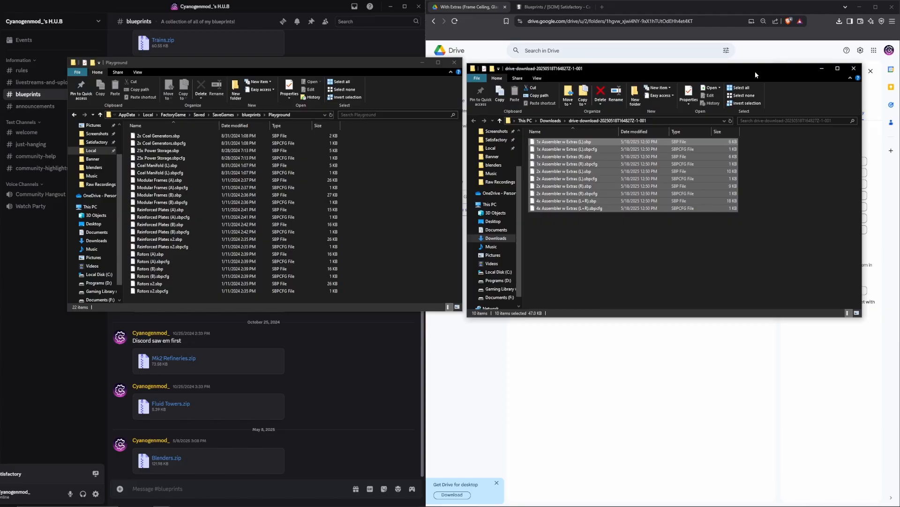
{"action": "left_click", "coordinate": [568, 156]}
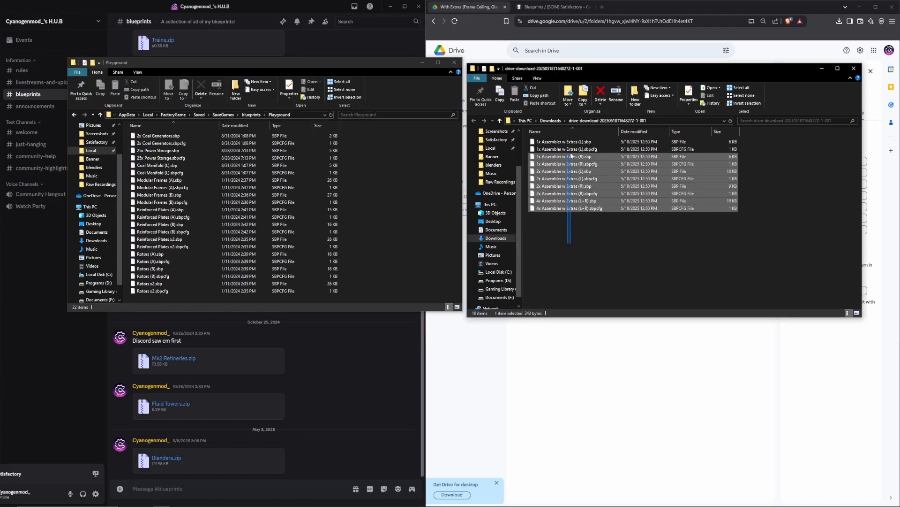
{"action": "key", "text": "ctrl+a"}
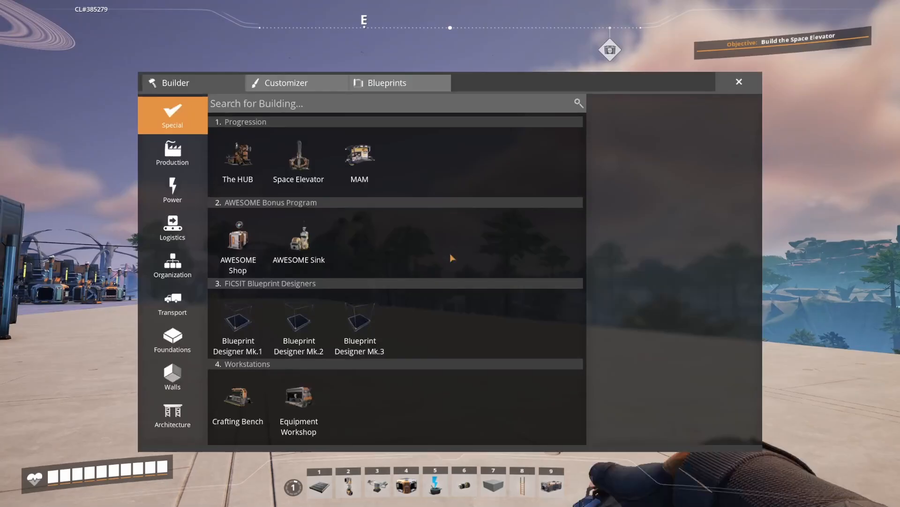
Step: Show the Blueprints tab listing the five imported assembler-with-extras blueprints
{"action": "left_click", "coordinate": [386, 82]}
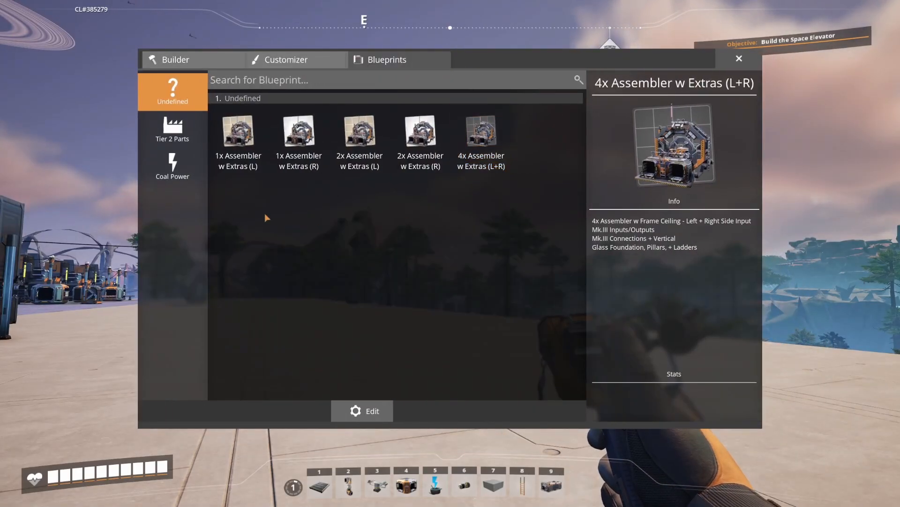
{"action": "mouse_move", "coordinate": [337, 197]}
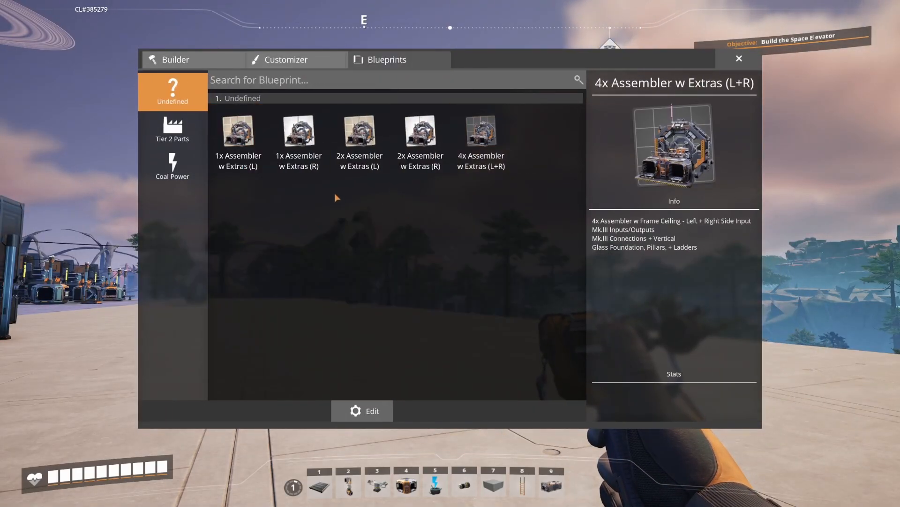